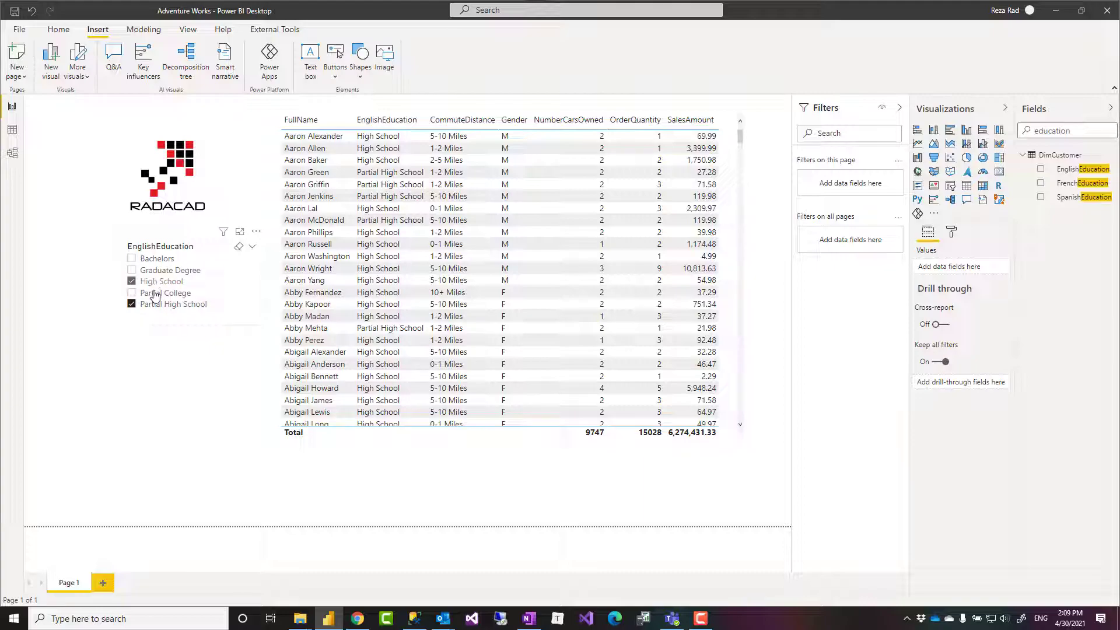
Filter the customer table by ticking Partial College and Graduate Degree in the slicer.
{"action": "left_click", "coordinate": [132, 293]}
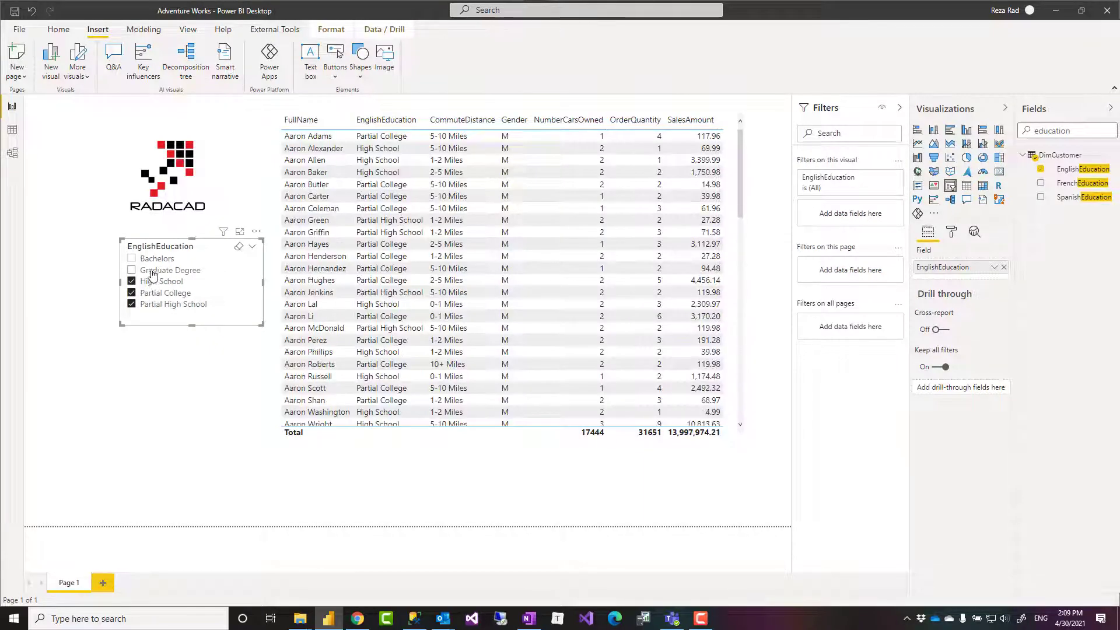
{"action": "left_click", "coordinate": [132, 269]}
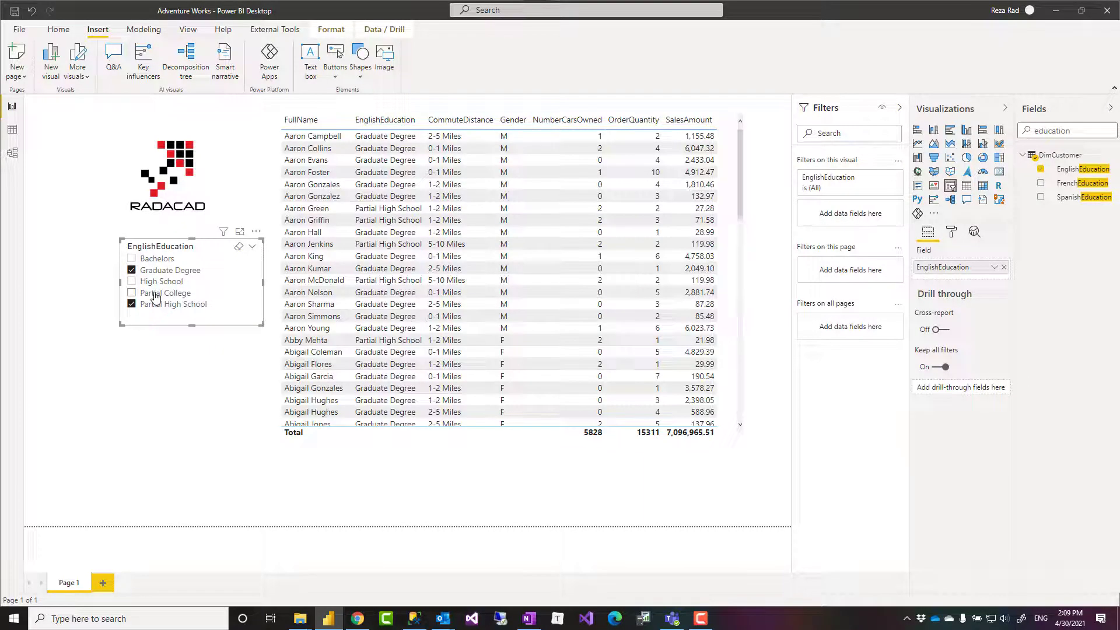
{"action": "left_click", "coordinate": [161, 281]}
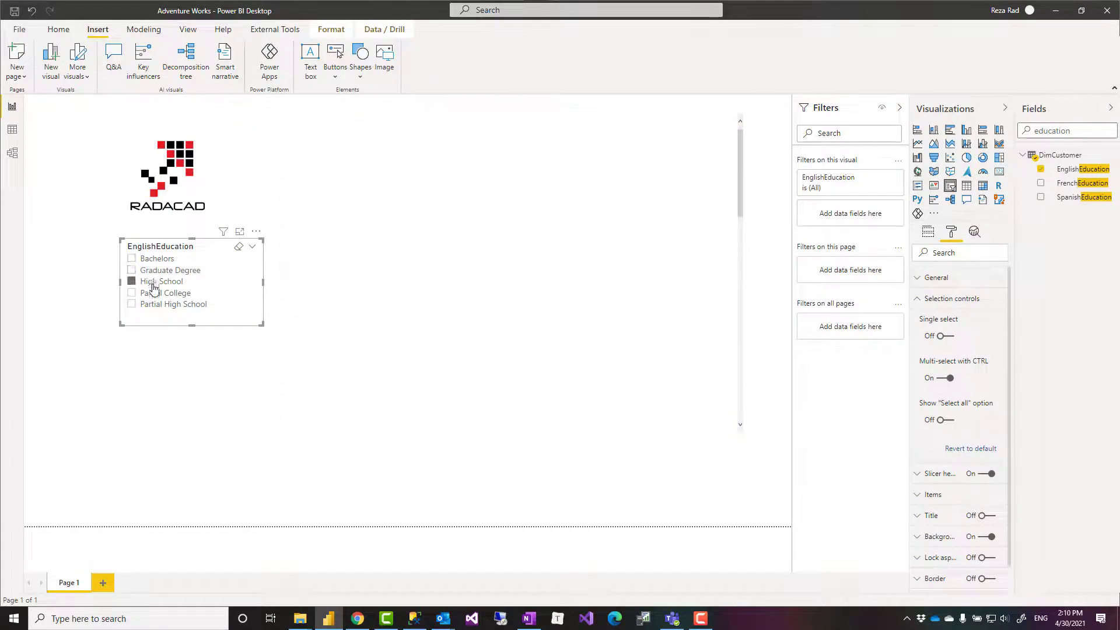
Filter to Partial College, then Graduate Degree, add and remove Partial College with Ctrl.
{"action": "left_click", "coordinate": [166, 291]}
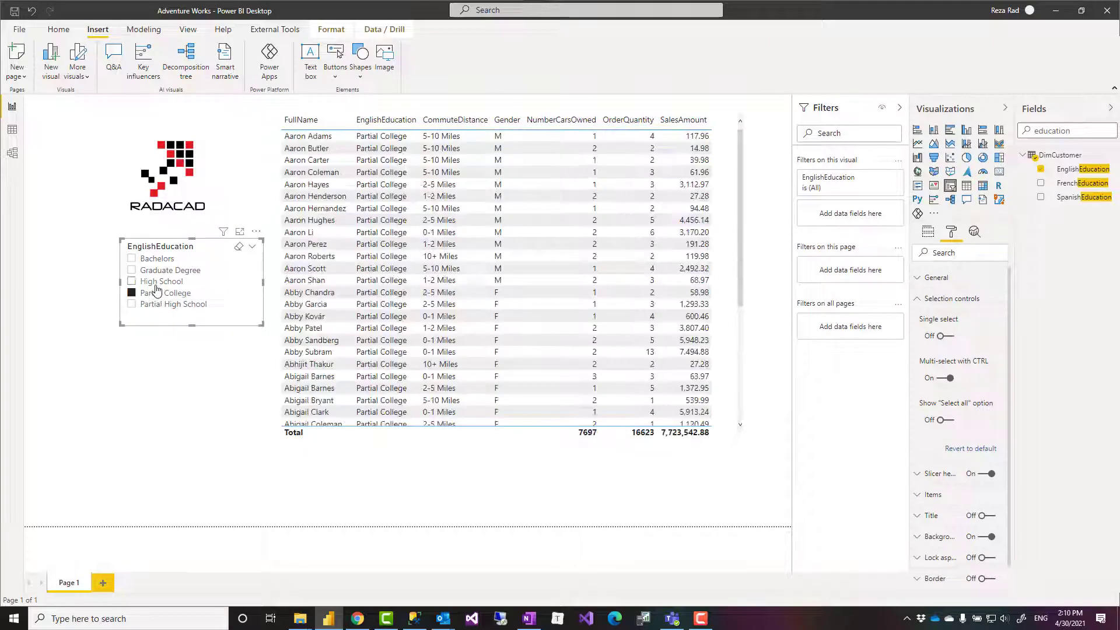
{"action": "left_click", "coordinate": [132, 270]}
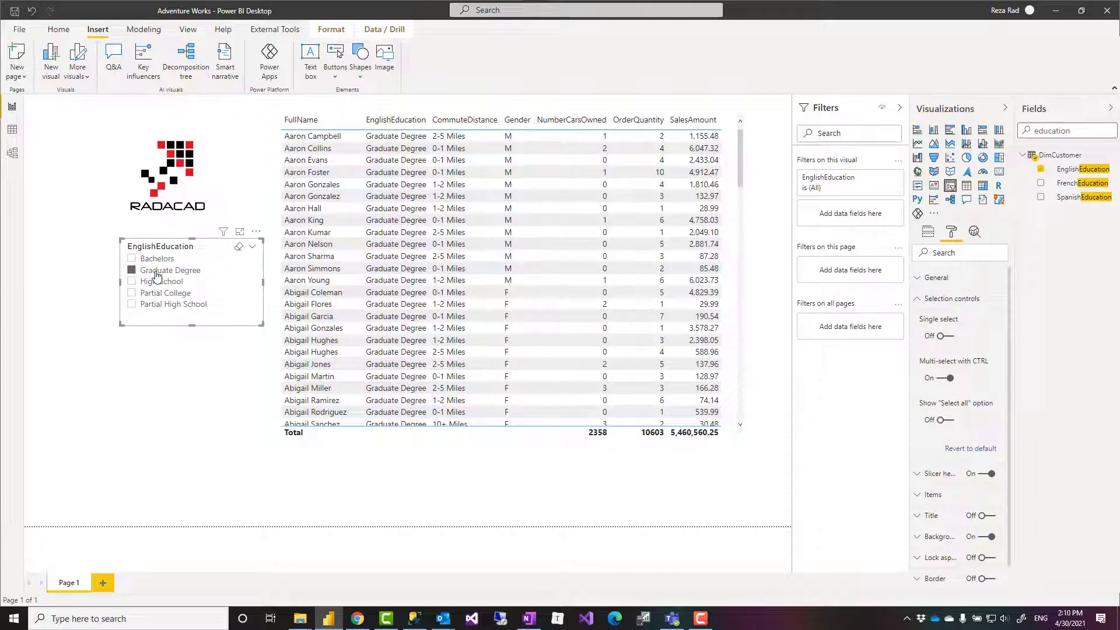
{"action": "left_click", "coordinate": [131, 270]}
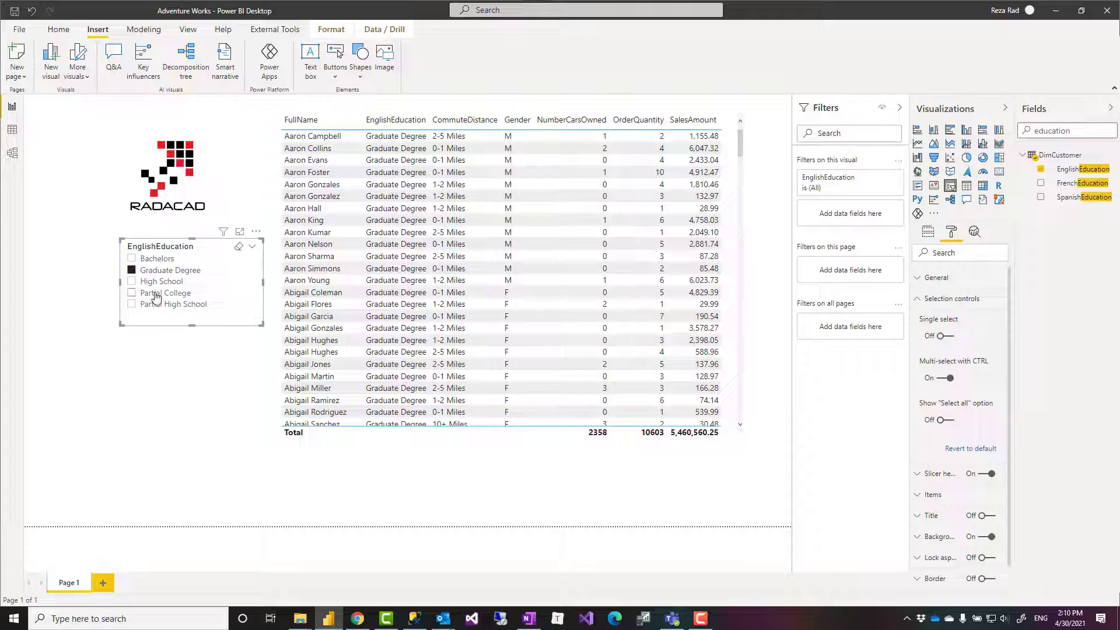
{"action": "left_click", "coordinate": [132, 293]}
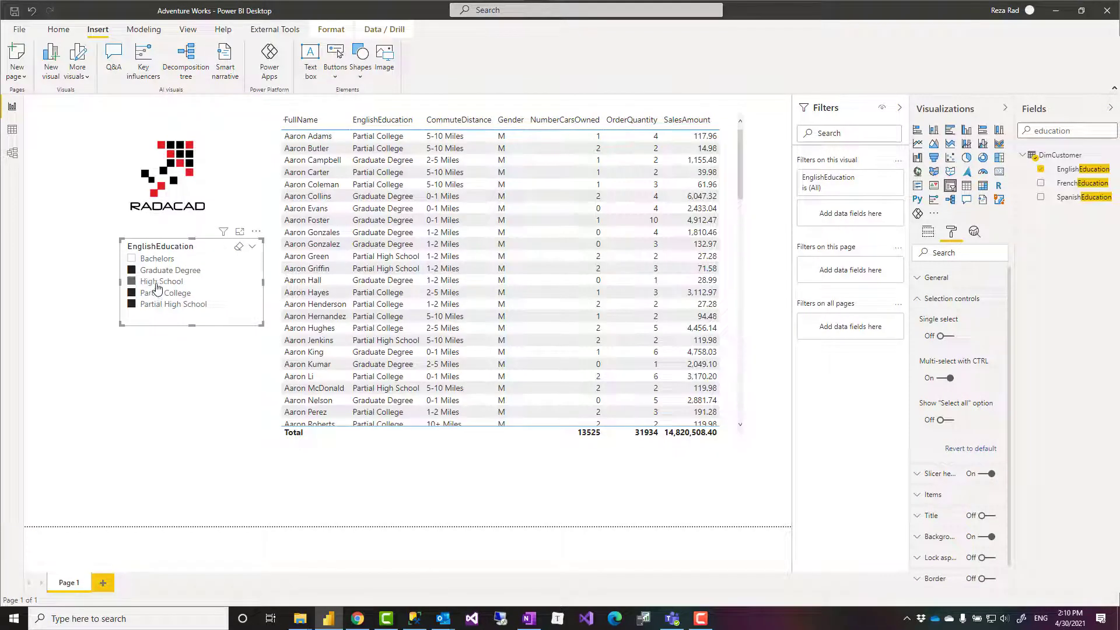
{"action": "left_click", "coordinate": [161, 281]}
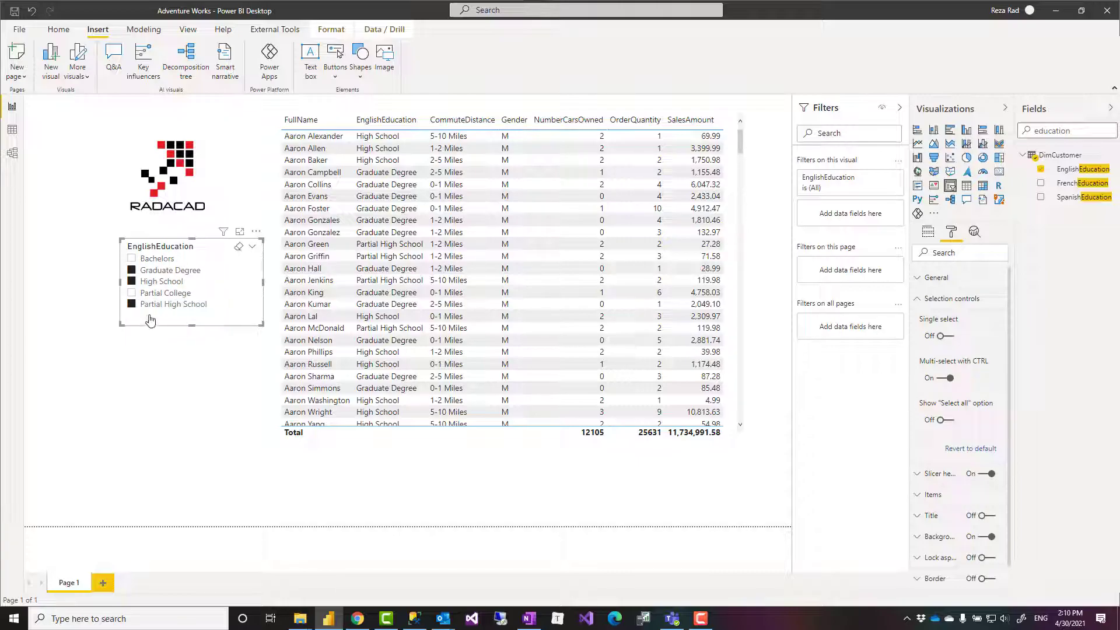
{"action": "mouse_move", "coordinate": [151, 304]}
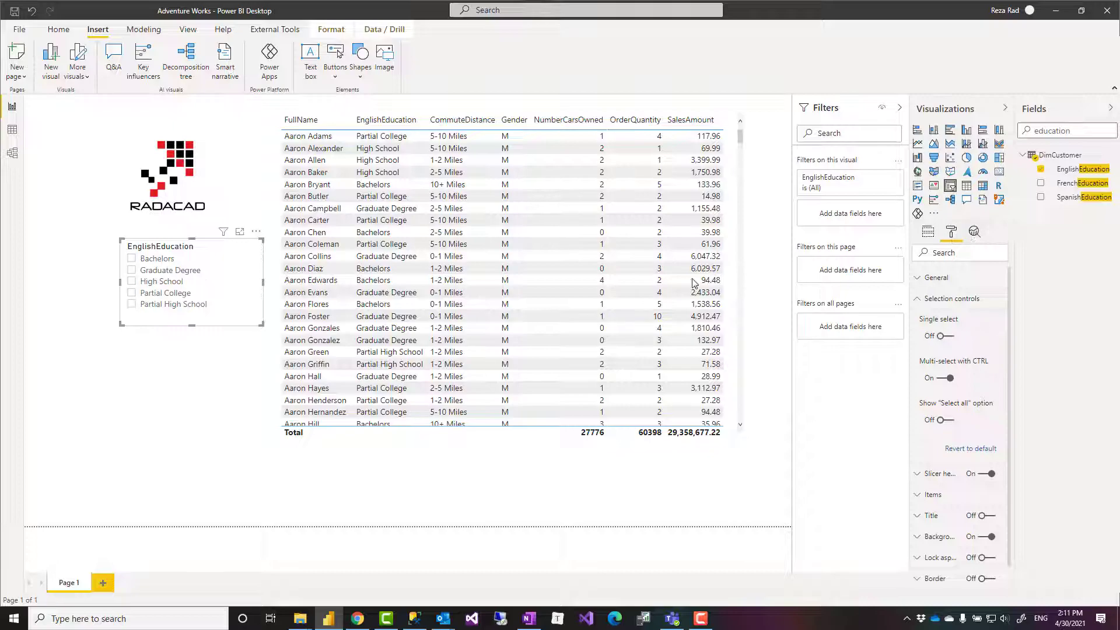
{"action": "mouse_move", "coordinate": [957, 271]}
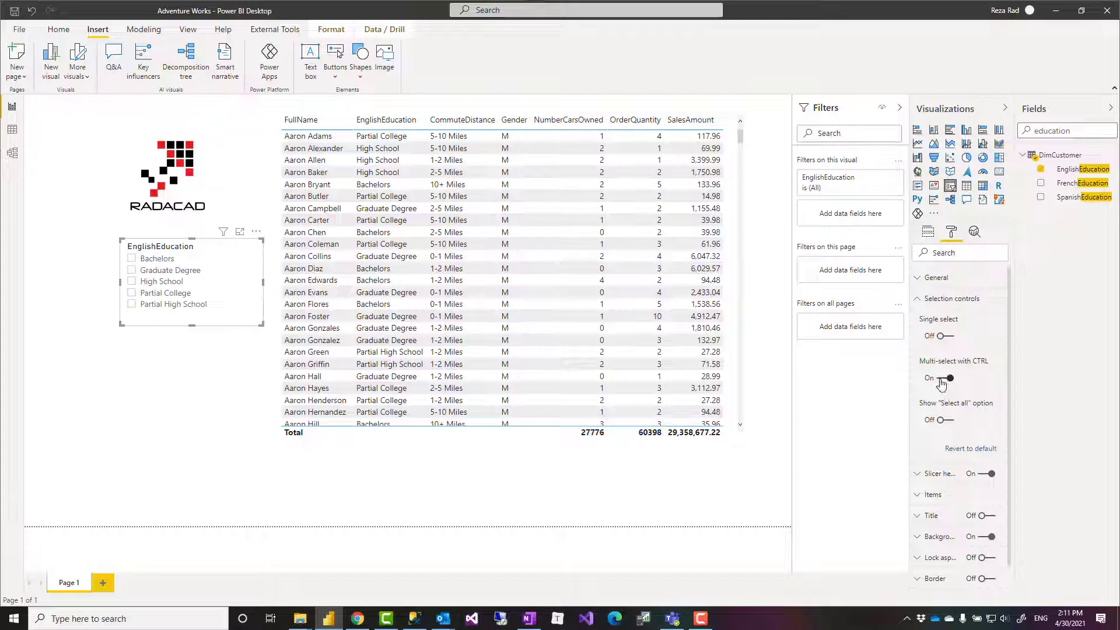
Turn the slicer's Multi-select with CTRL toggle to Off in Selection controls.
{"action": "left_click", "coordinate": [948, 377]}
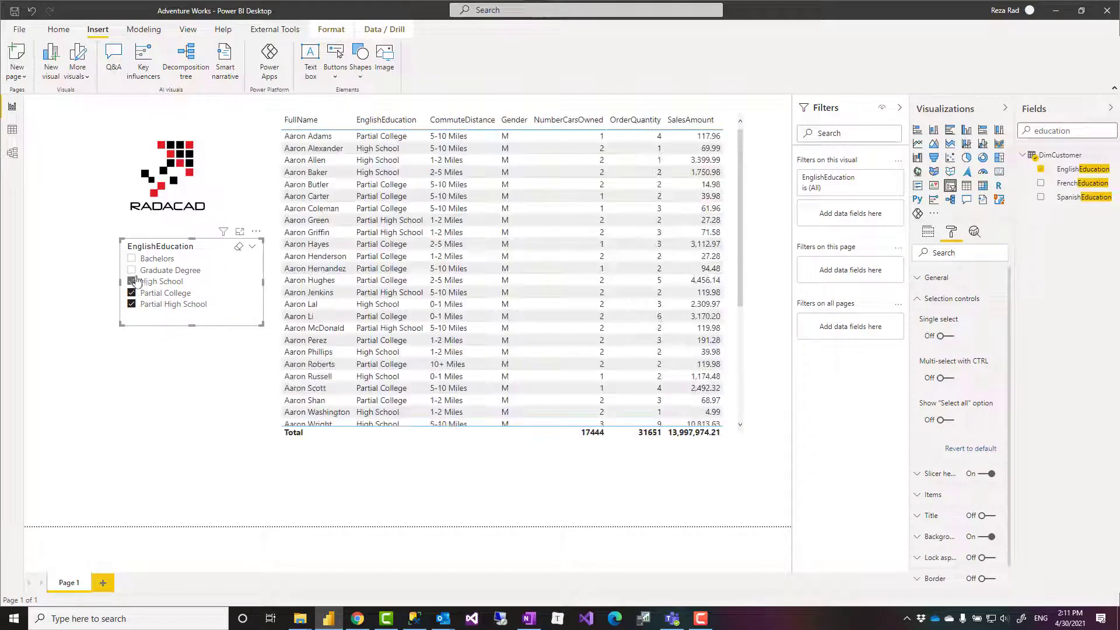
Tick Graduate Degree and Partial College with plain clicks, toggling High School on and off.
{"action": "left_click", "coordinate": [132, 269]}
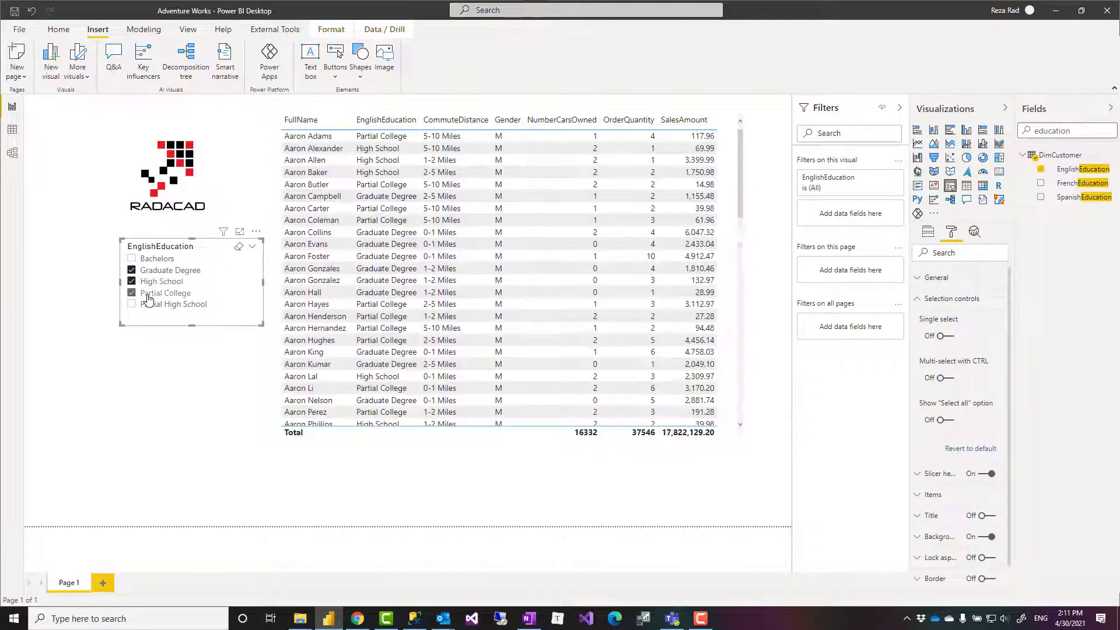
{"action": "left_click", "coordinate": [131, 304]}
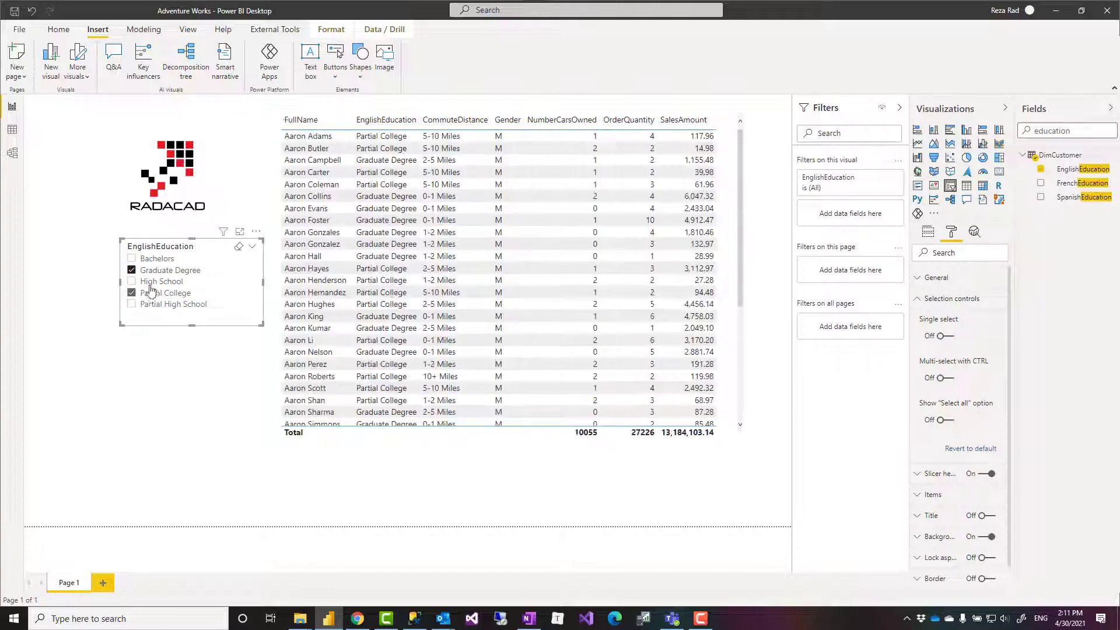
{"action": "left_click", "coordinate": [132, 281]}
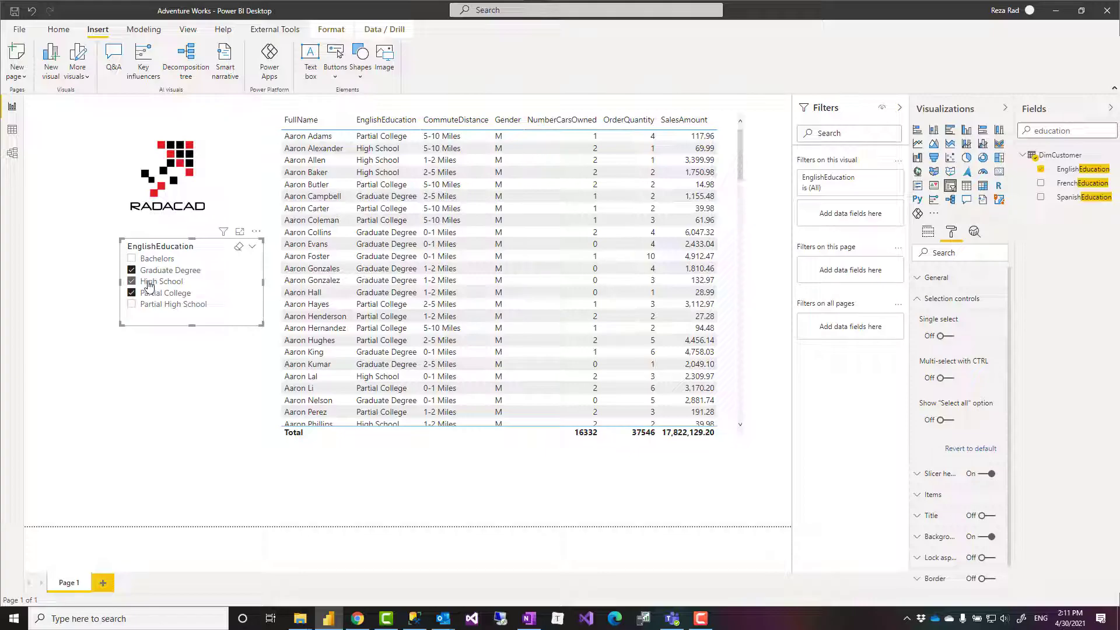
{"action": "left_click", "coordinate": [132, 281]}
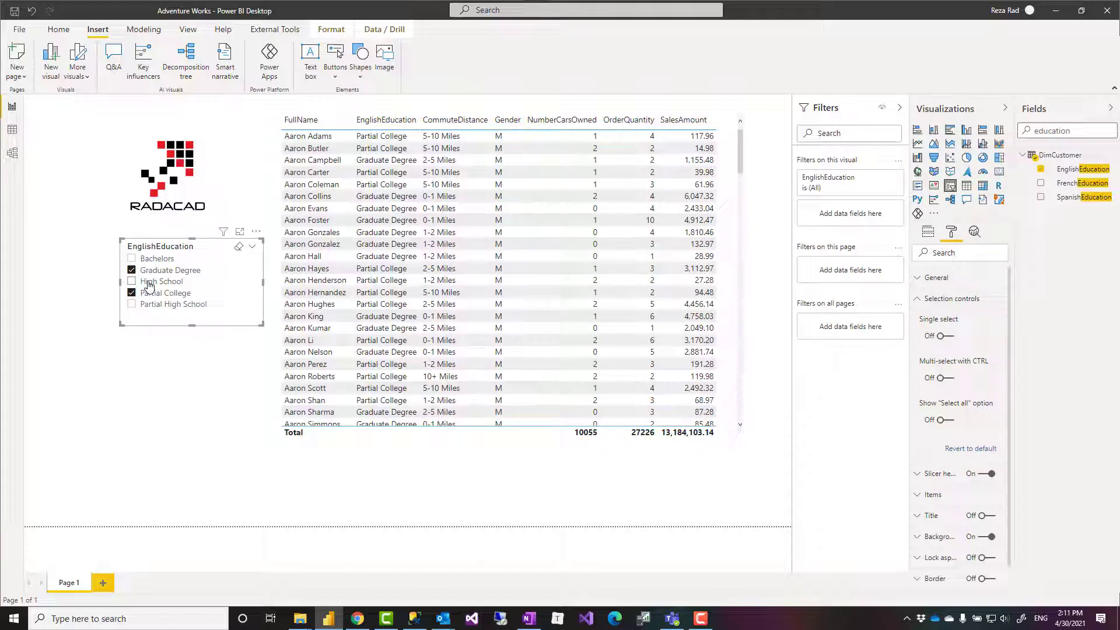